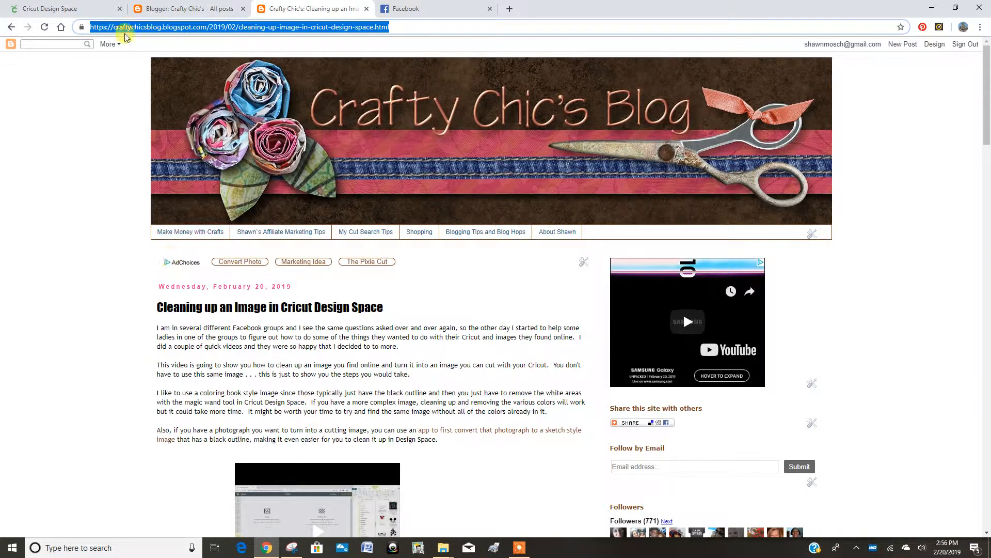
- Switch to the browser tab holding the ImWithGoofy Design Space canvas
left_click(63, 8)
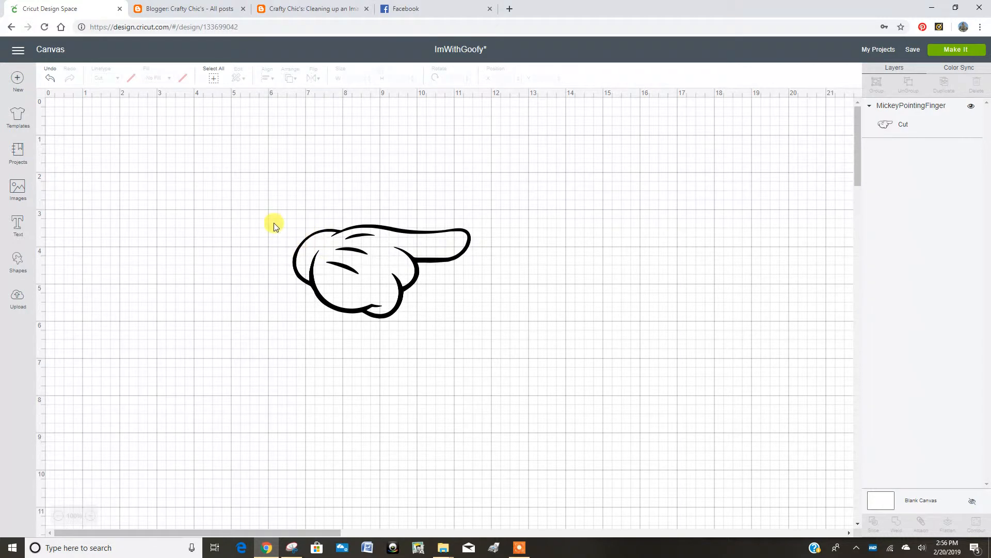
mouse_move(335, 176)
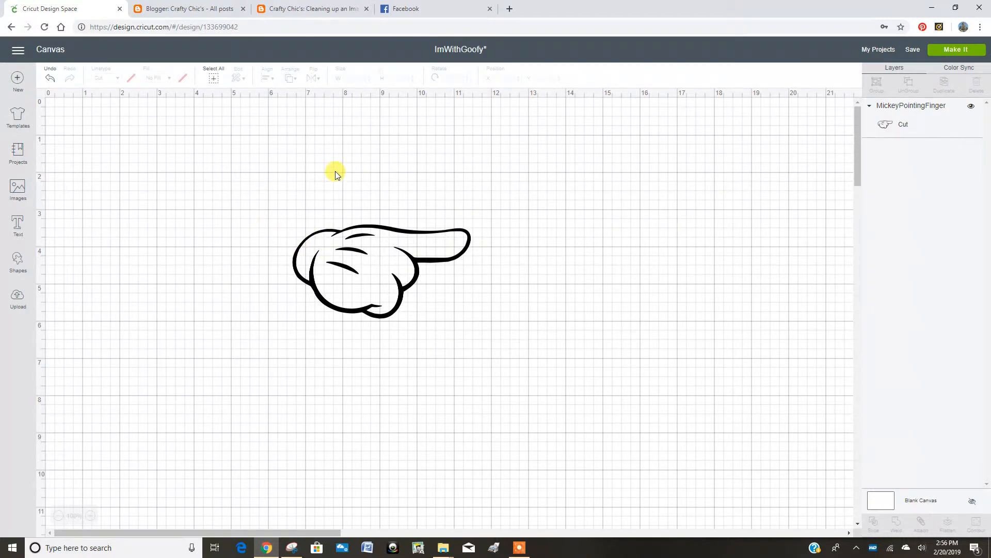
mouse_move(247, 290)
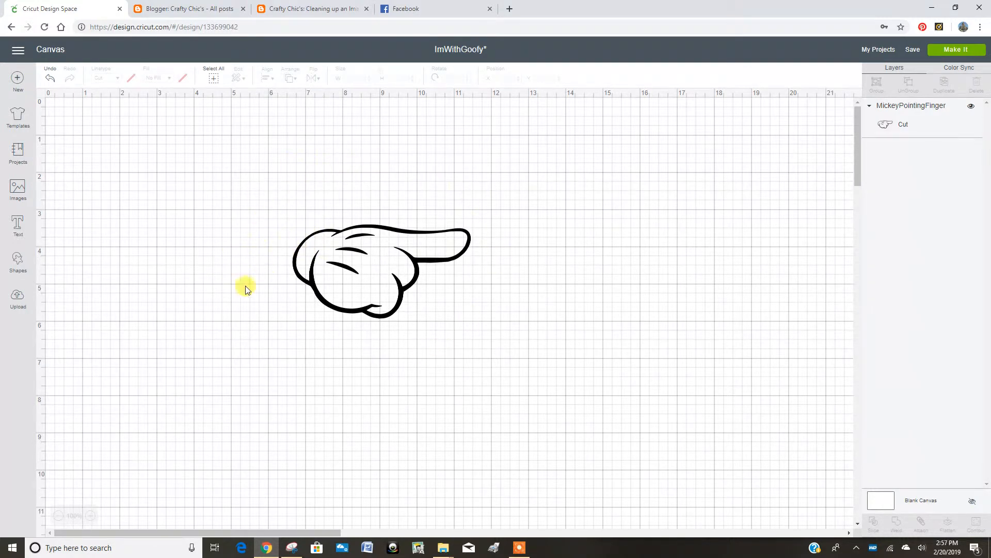
mouse_move(420, 192)
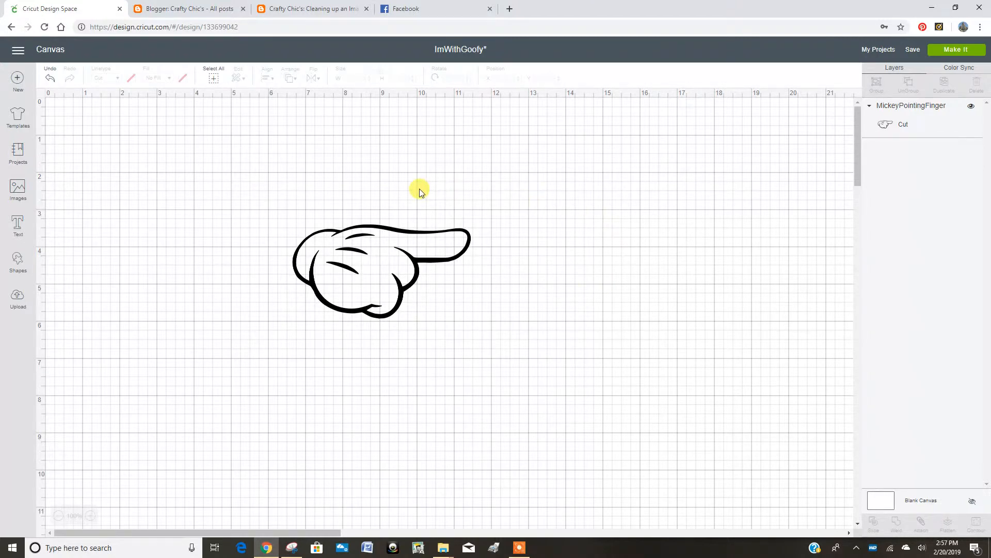
mouse_move(310, 192)
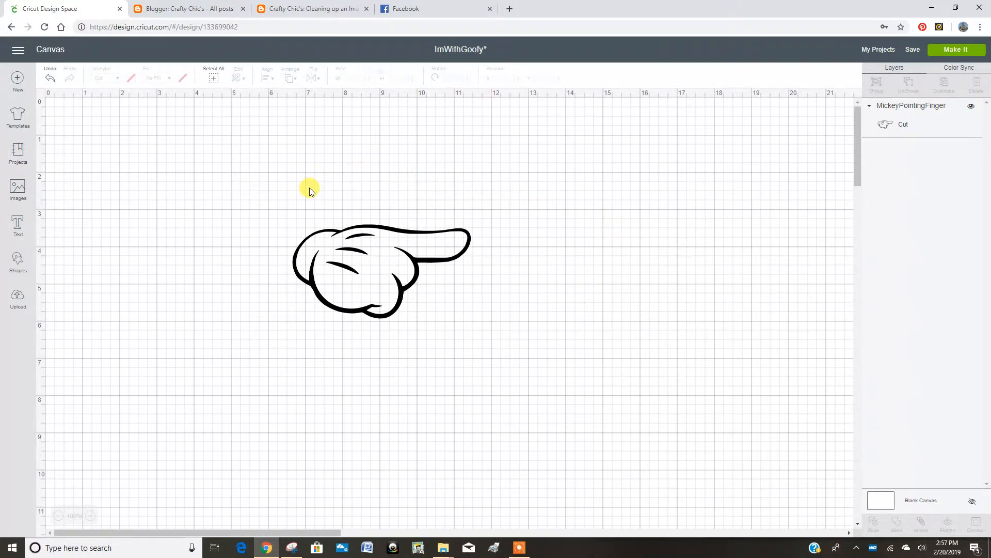
mouse_move(536, 419)
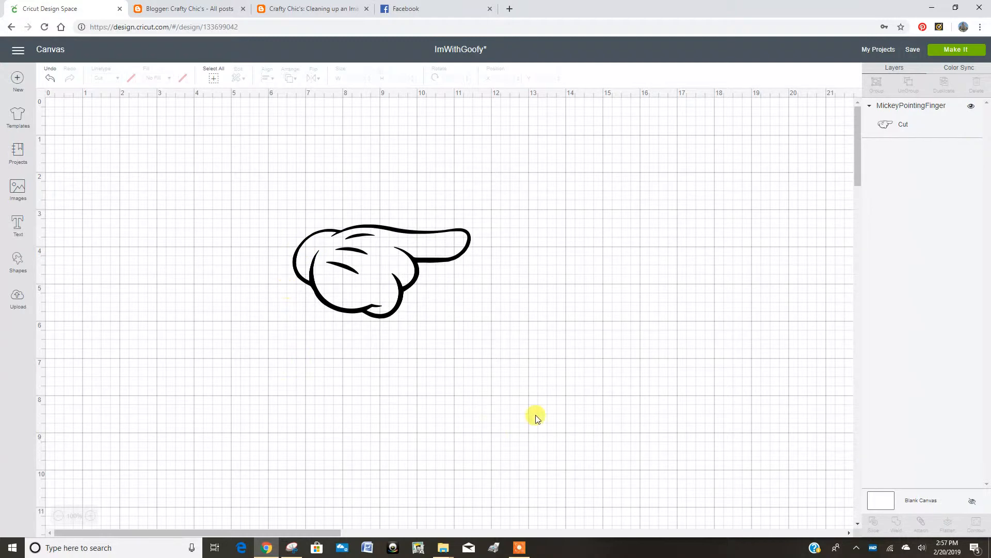
mouse_move(389, 351)
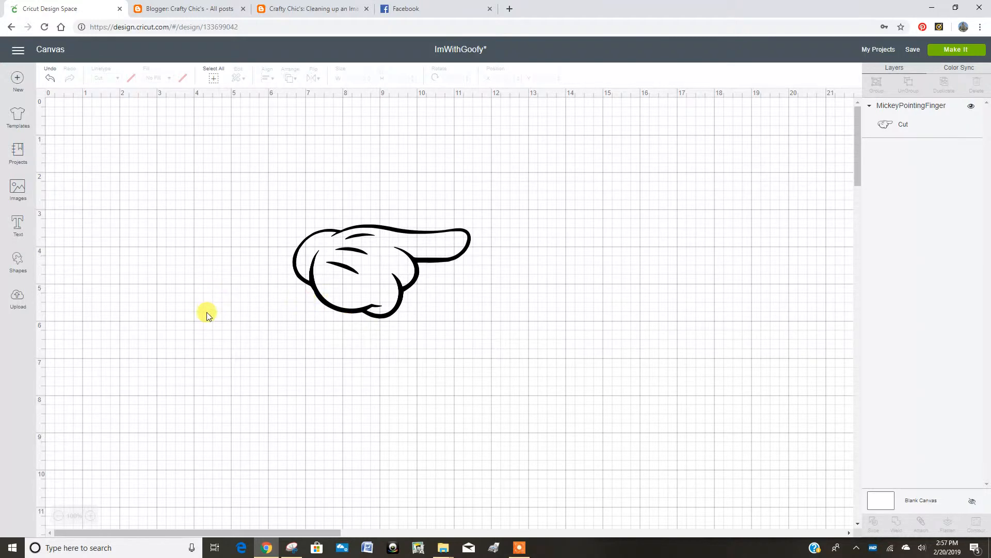
mouse_move(98, 292)
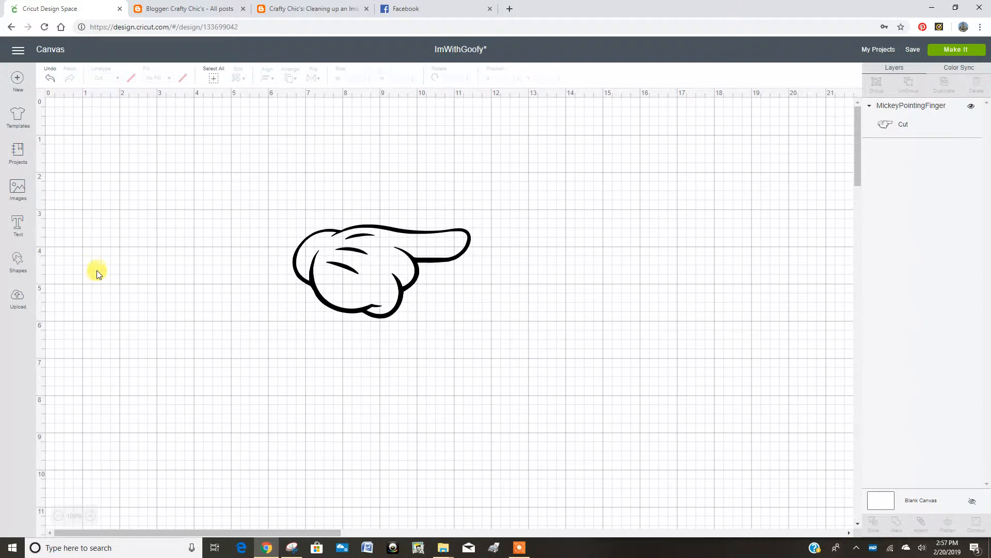
mouse_move(83, 271)
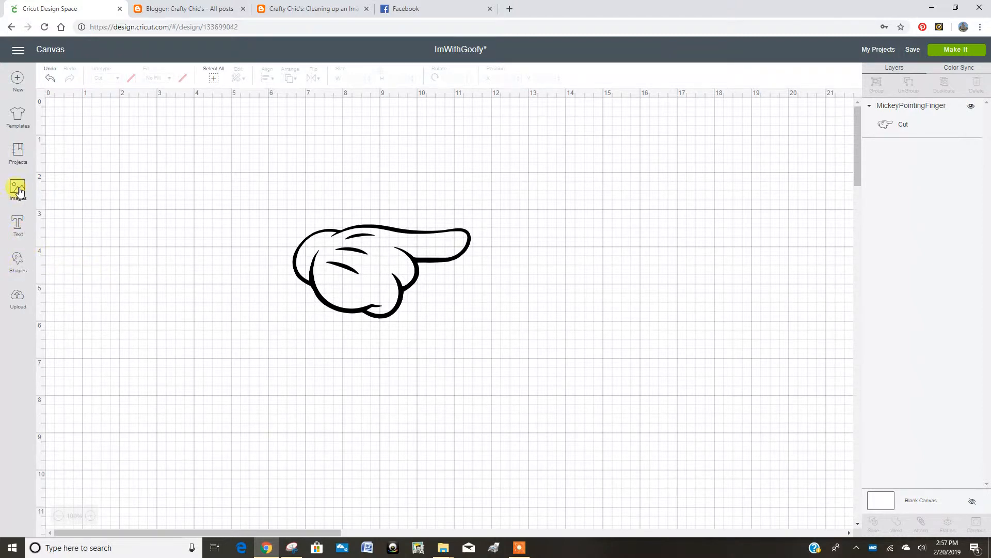
- Search the image library for 'goof' and insert the script Goofy and oval GOOFY logo images
left_click(17, 188)
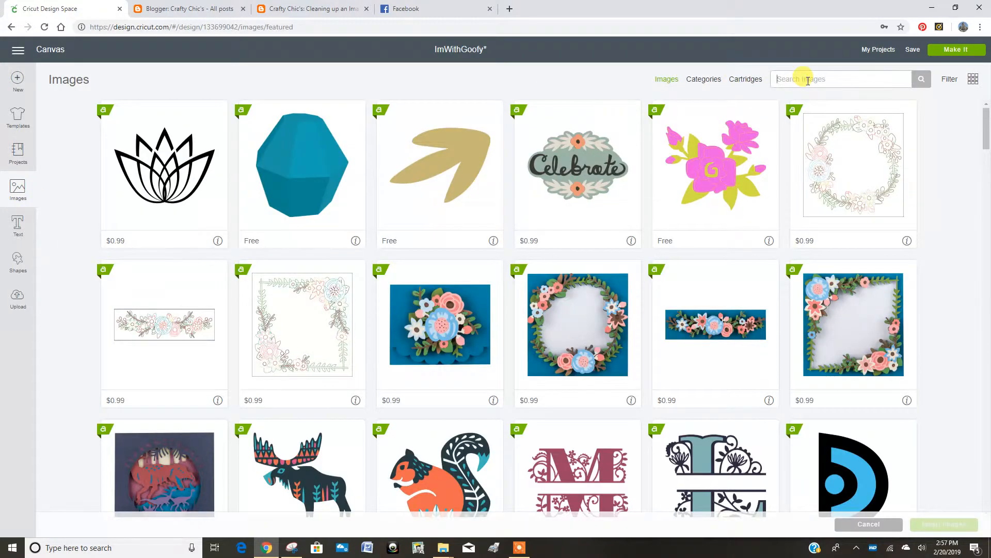
type("goofy")
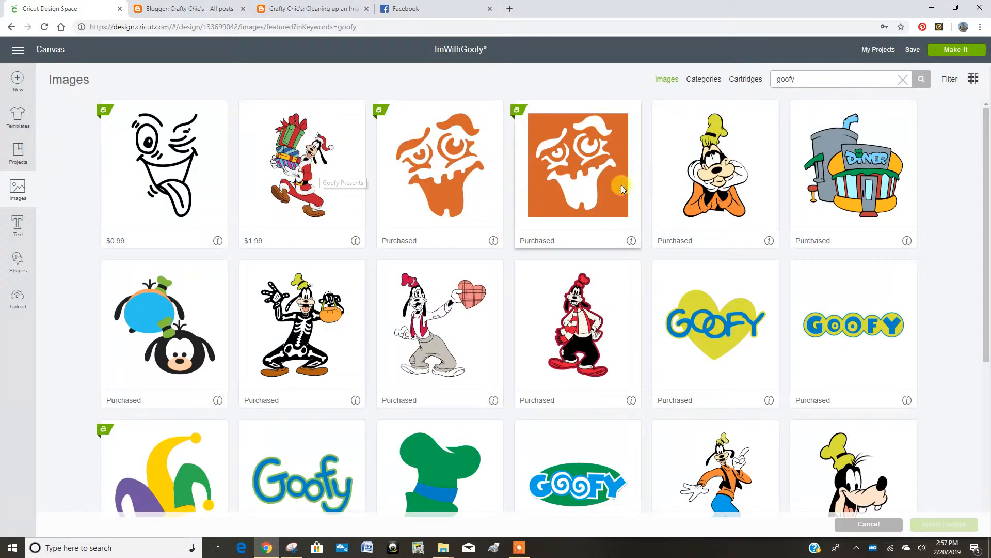
mouse_move(184, 164)
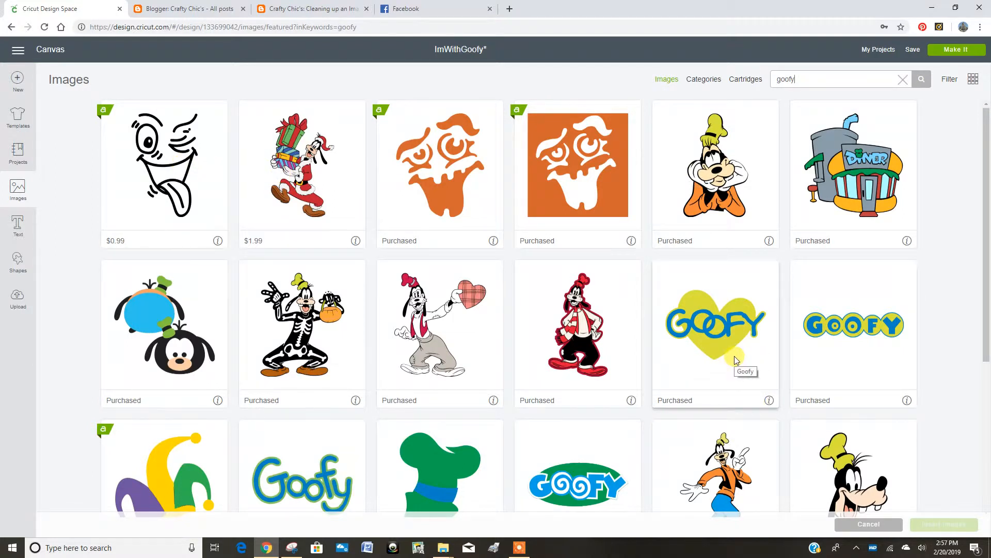
scroll("down", 3)
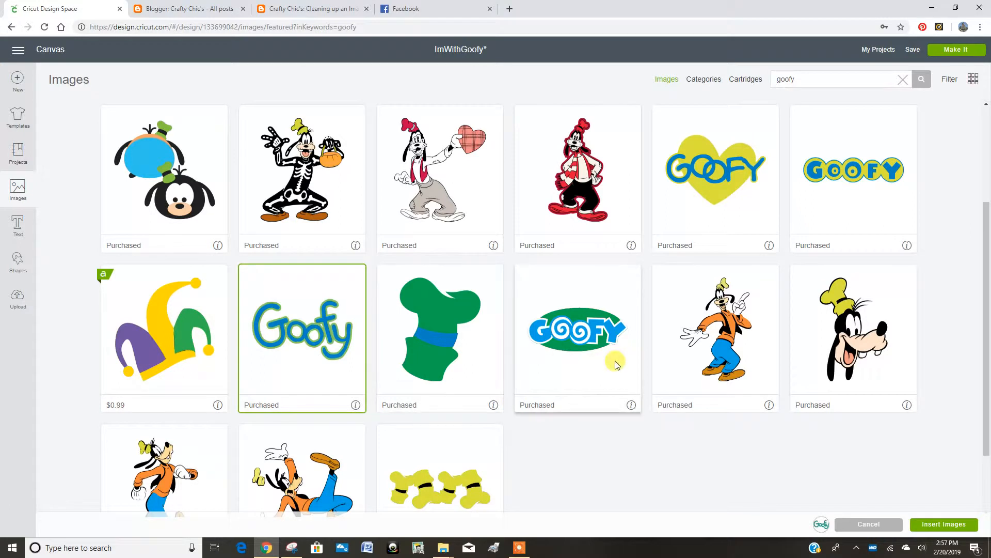
left_click(577, 328)
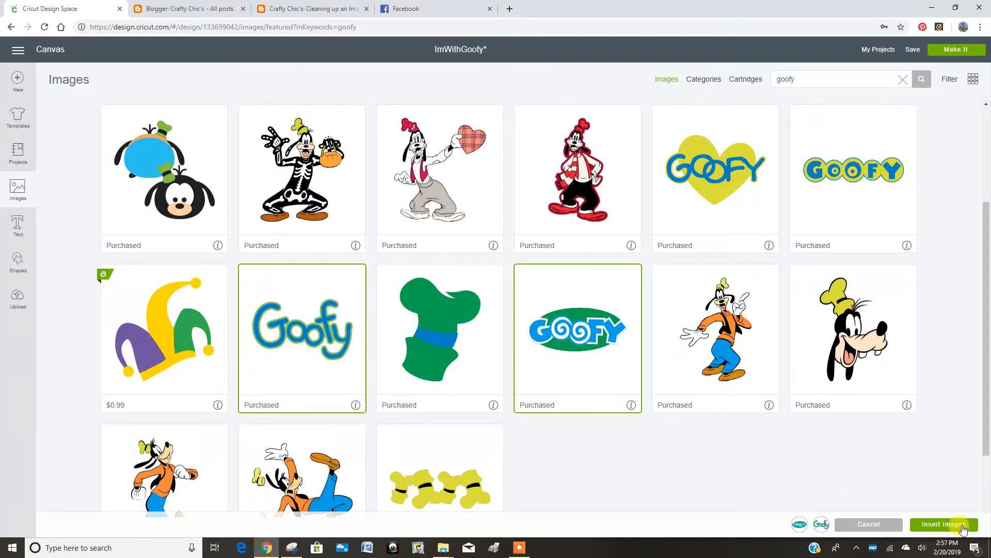
left_click(942, 524)
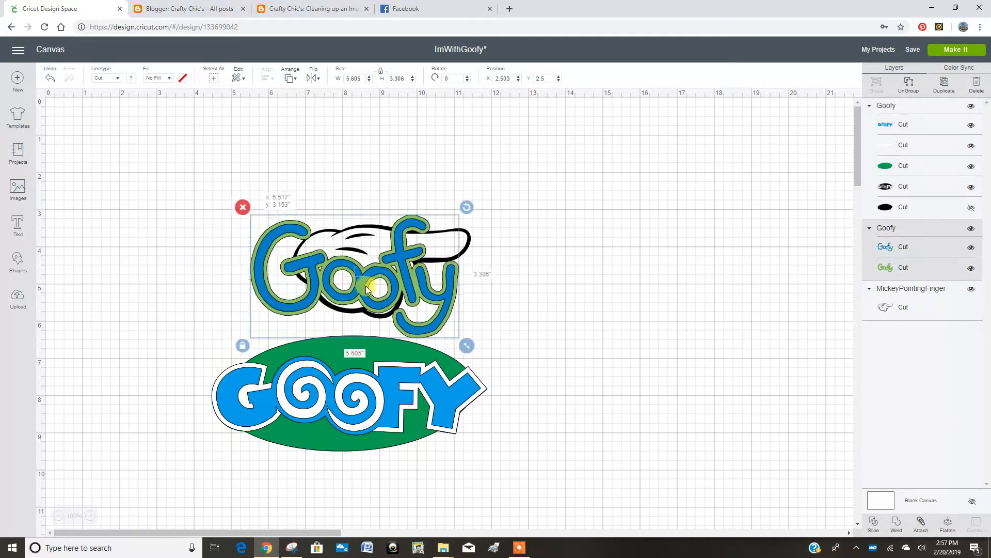
- Move the script Goofy aside and place the blue GOOFY lettering beneath the pointing hand
left_click_drag(354, 285, 699, 253)
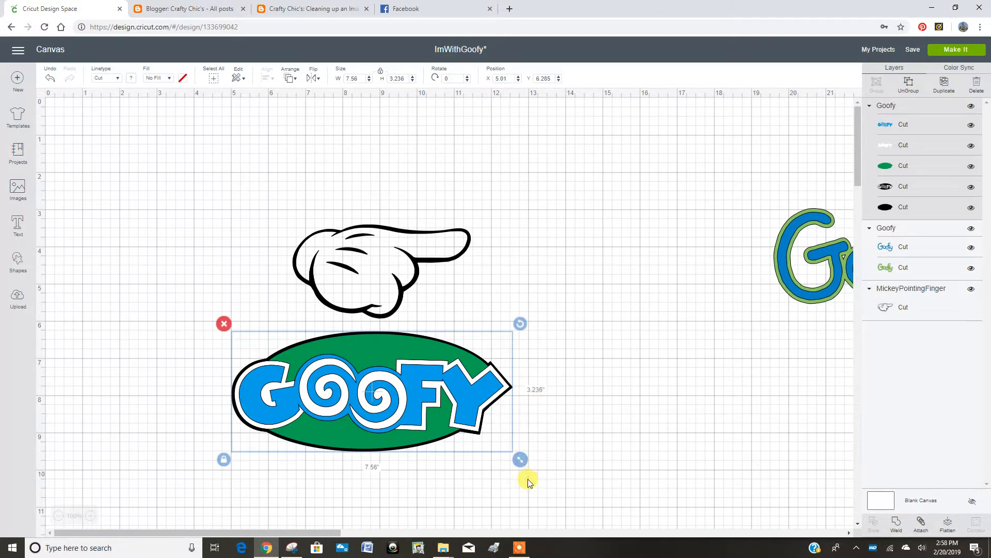
mouse_move(562, 494)
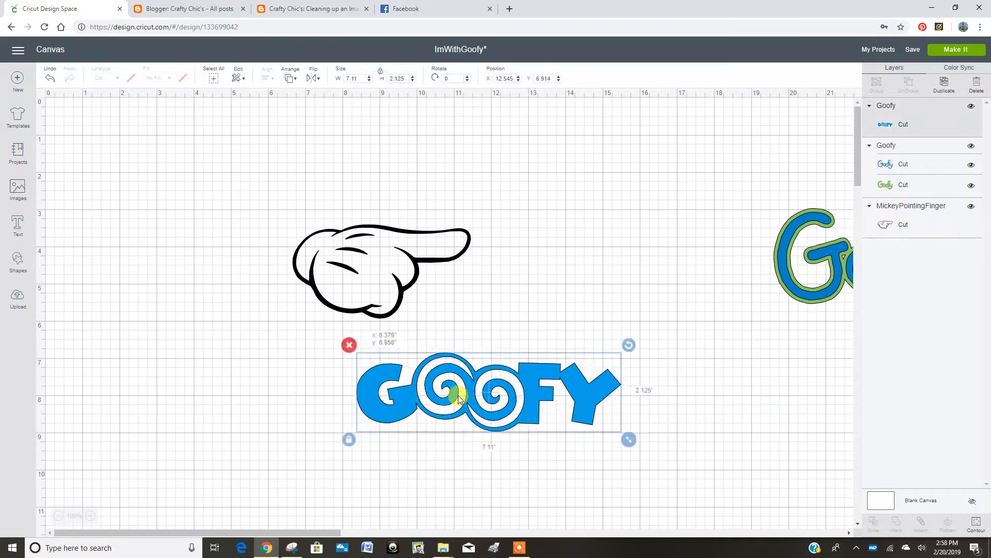
left_click_drag(486, 389, 366, 369)
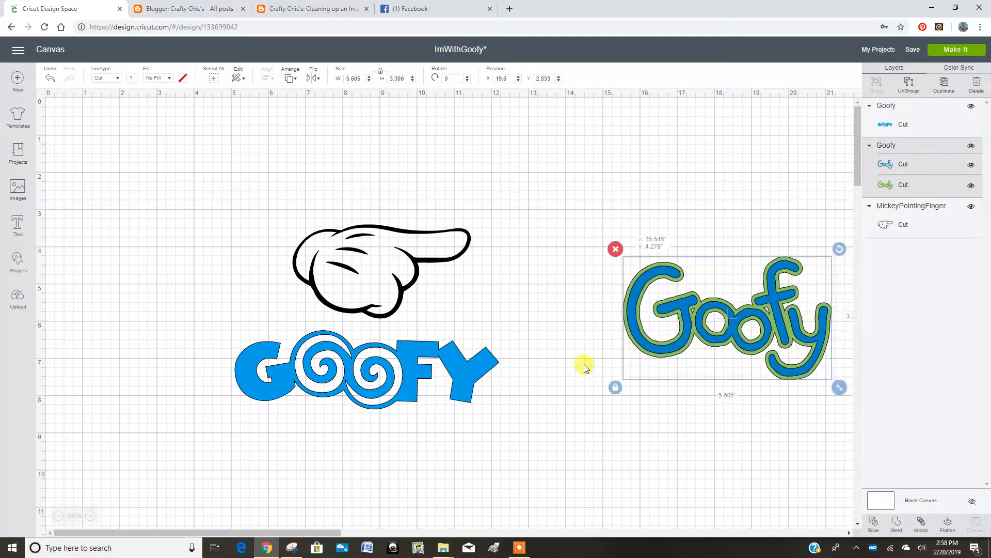
- Bring the script Goofy beside the blue GOOFY and preview it with its green outline hidden
left_click_drag(724, 320, 630, 345)
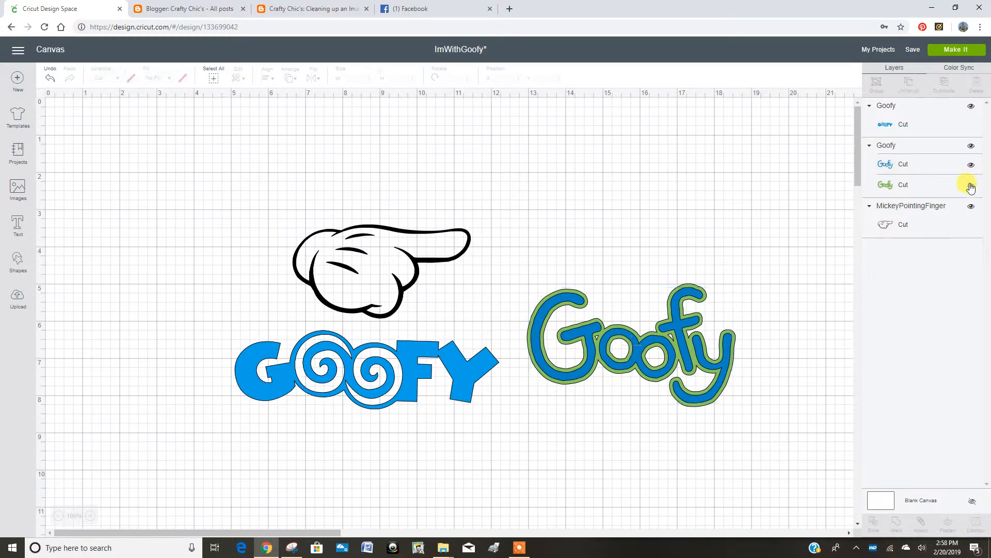
left_click(971, 184)
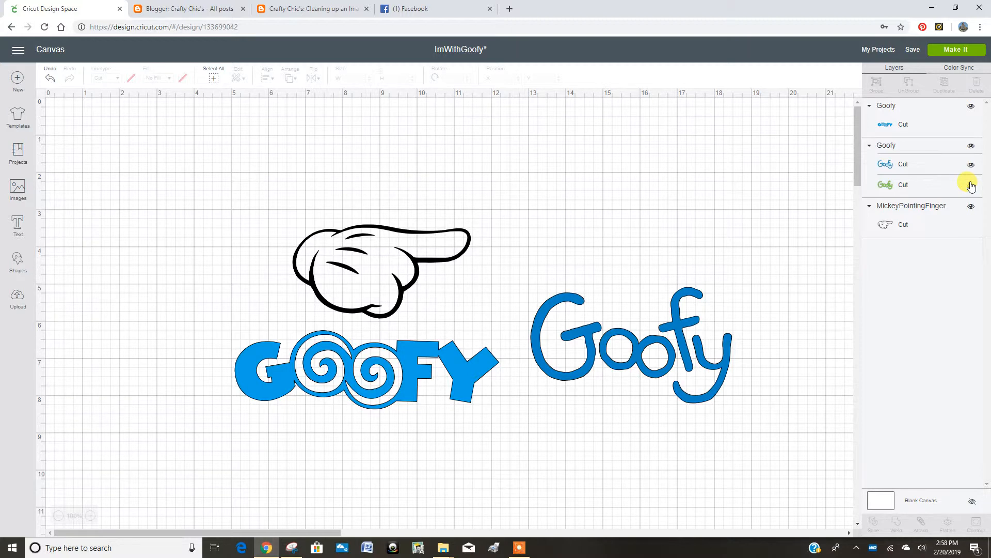
left_click(972, 184)
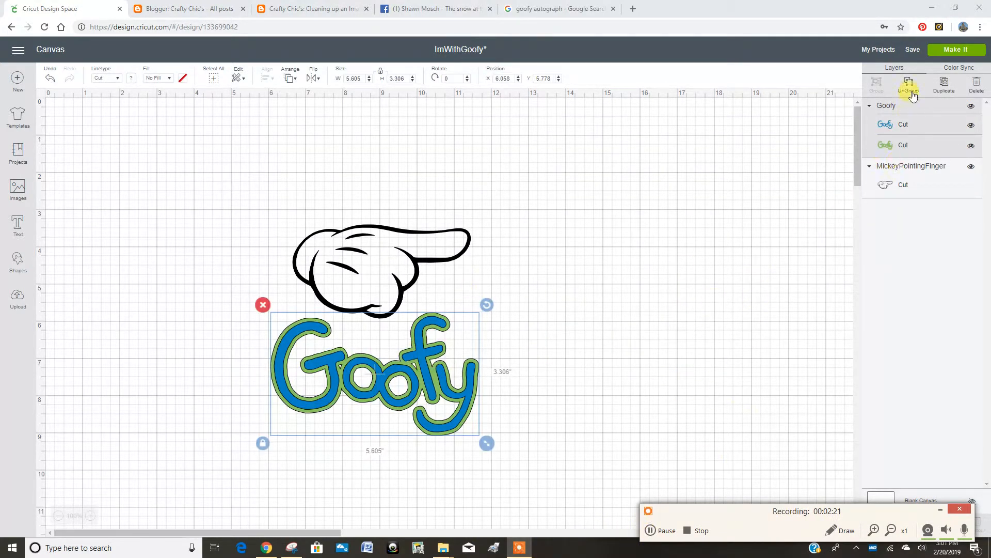
- Ungroup the script Goofy and pull its green outline away from the lettering
left_click(908, 83)
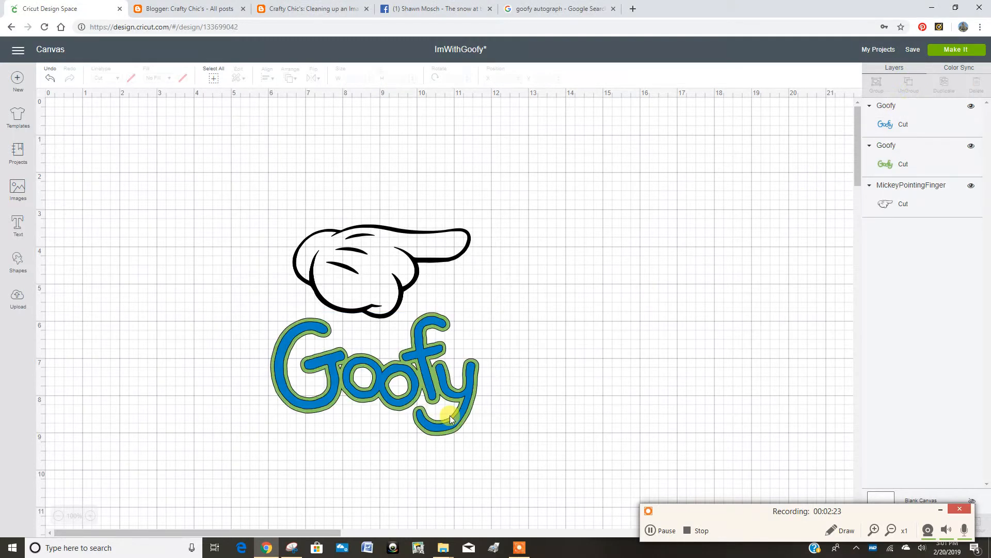
left_click_drag(450, 417, 626, 389)
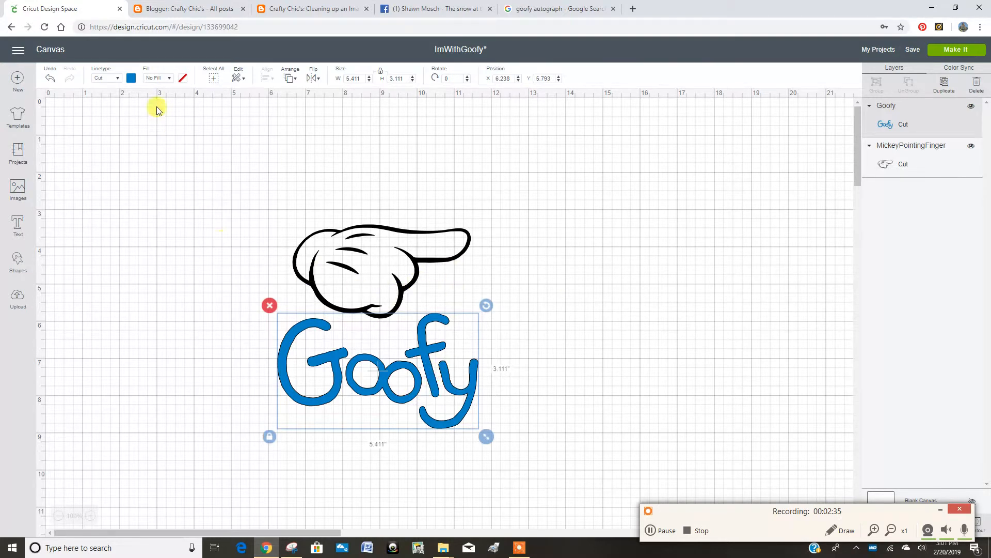
- Recolour the script Goofy lettering black and save the project
left_click(131, 78)
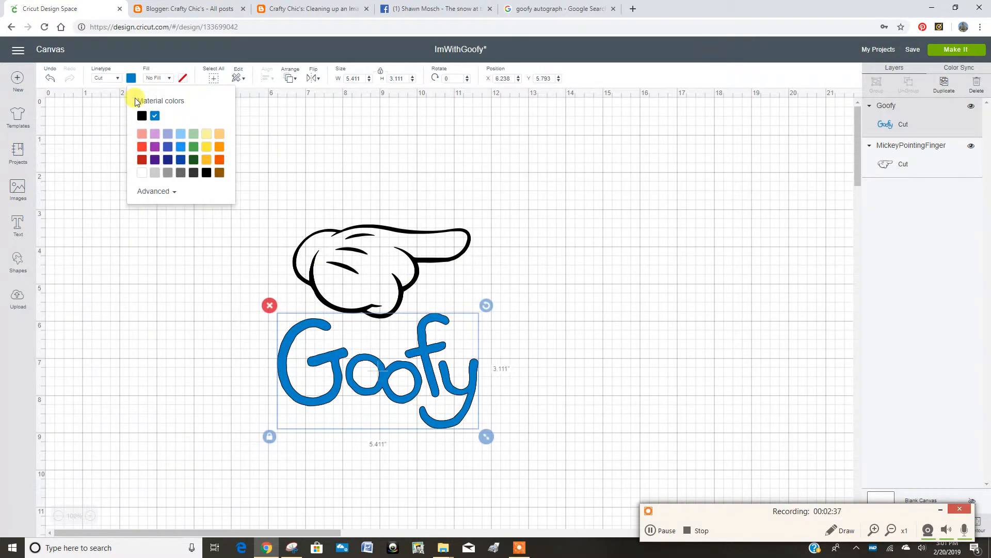
left_click(142, 115)
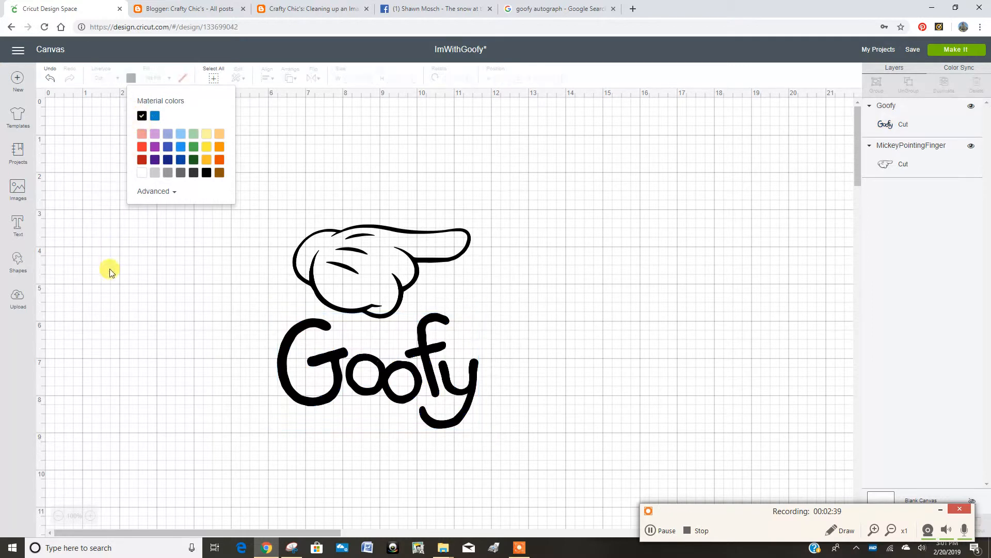
left_click(586, 423)
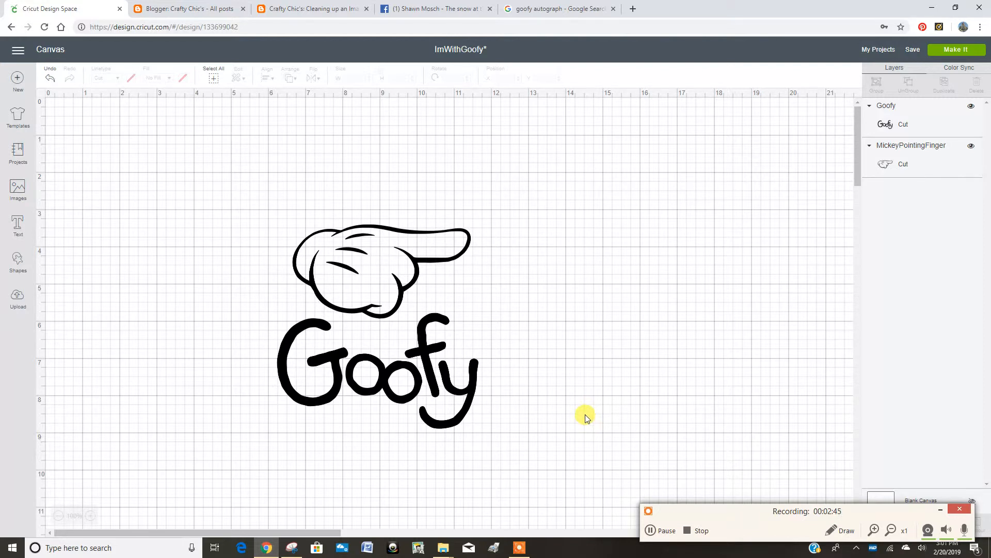
mouse_move(797, 143)
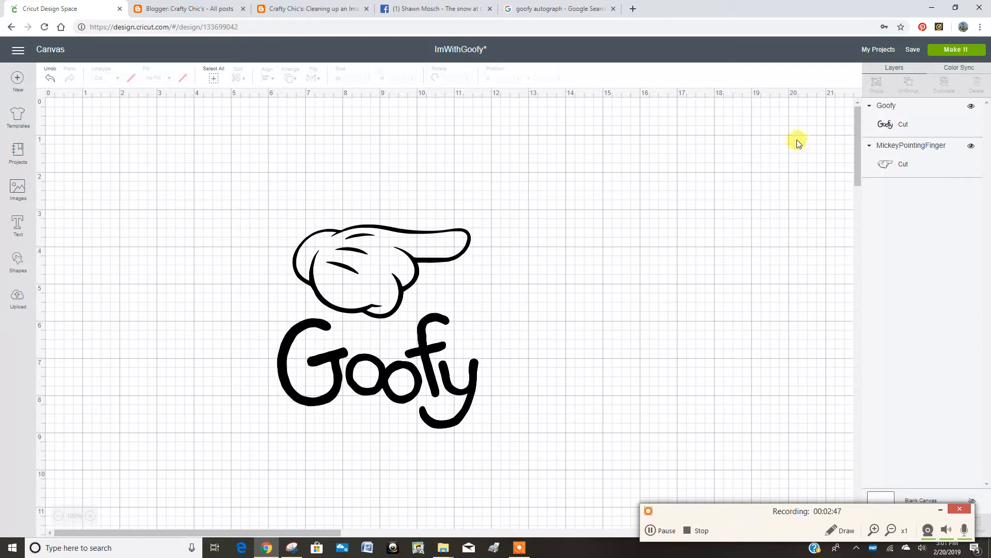
left_click(912, 49)
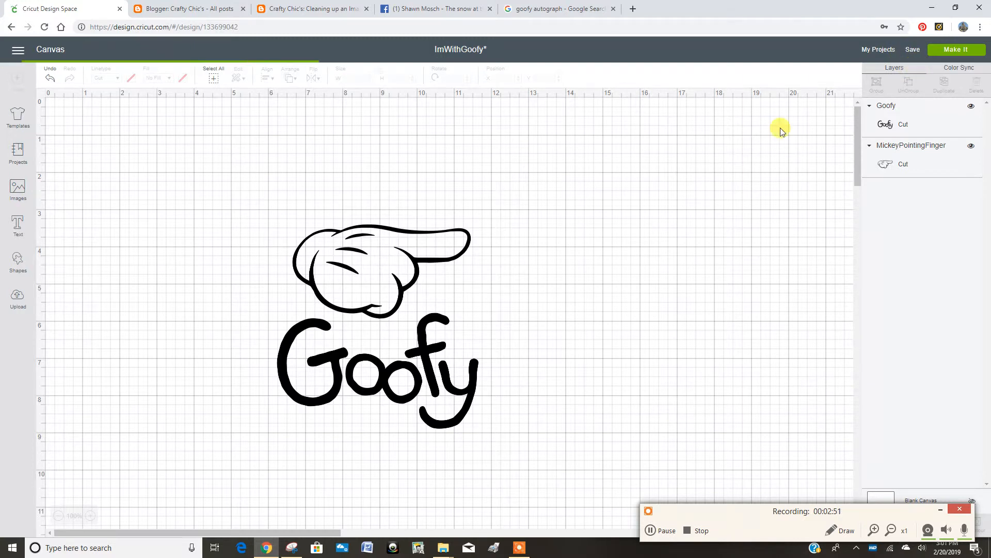
- Create a new text object reading I'm With, correcting mistyped letters along the way
left_click(912, 50)
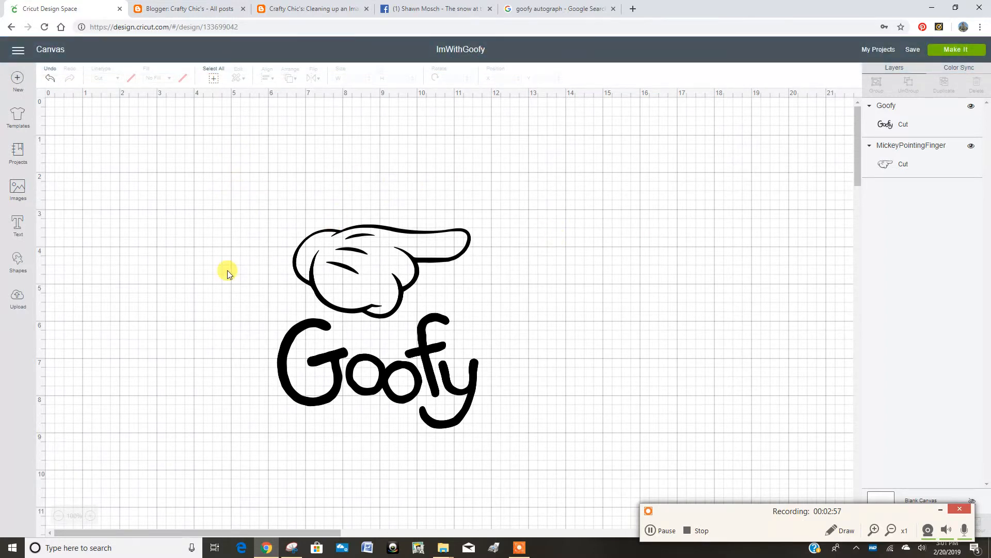
left_click(18, 226)
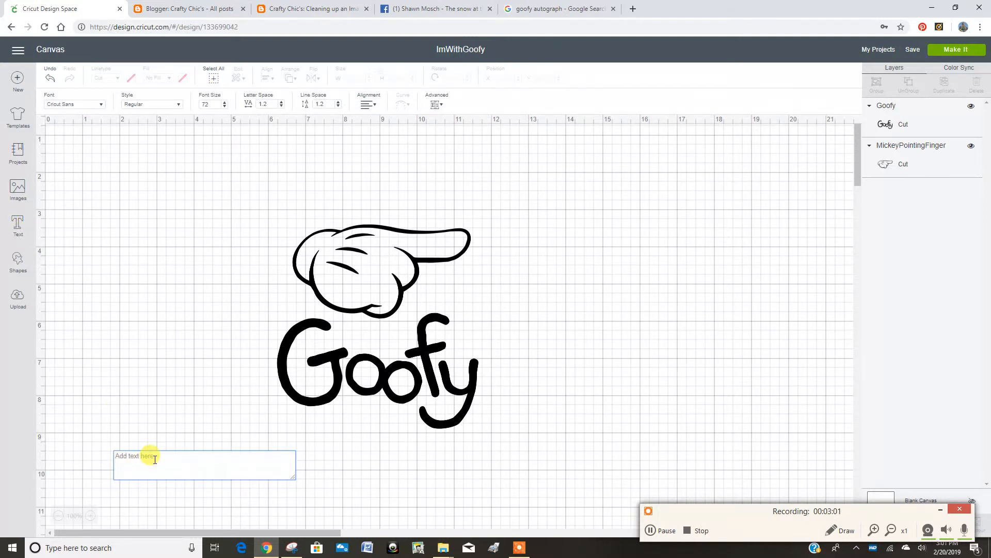
type("I'm wth")
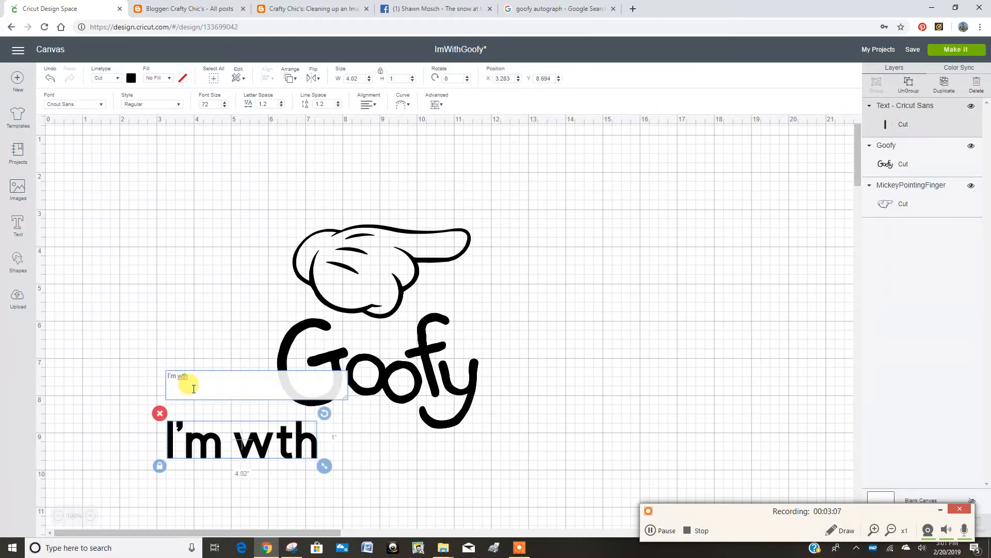
key("Backspace")
type("I',")
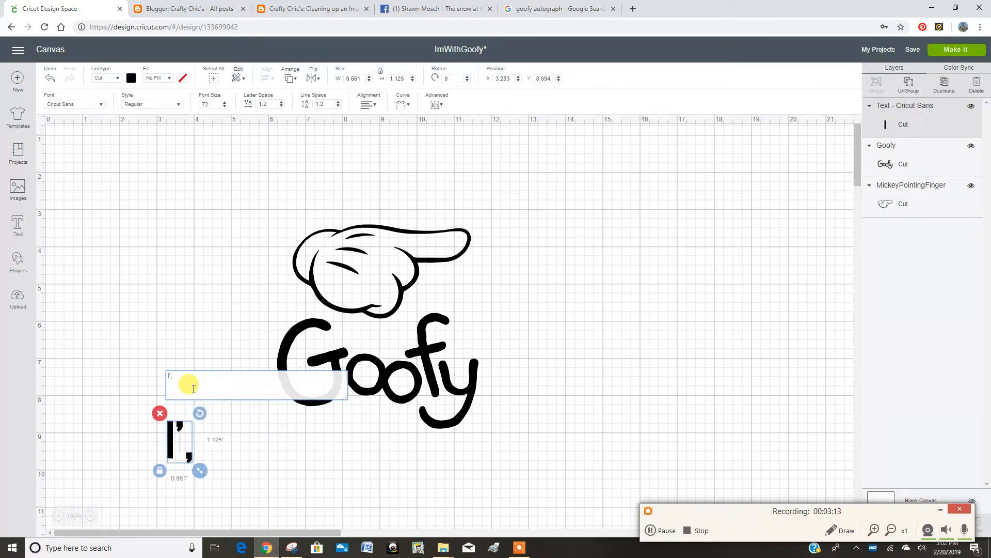
type("m")
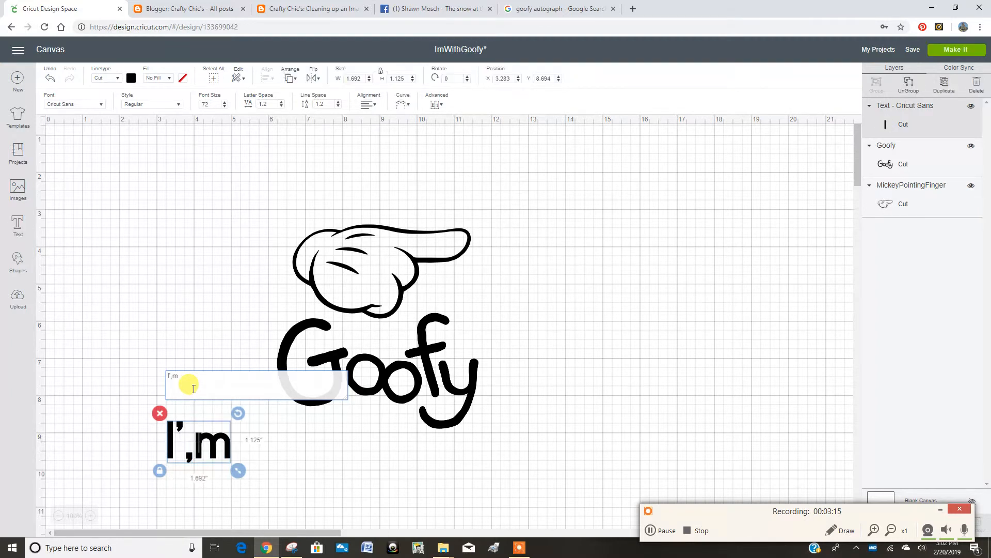
key("Backspace")
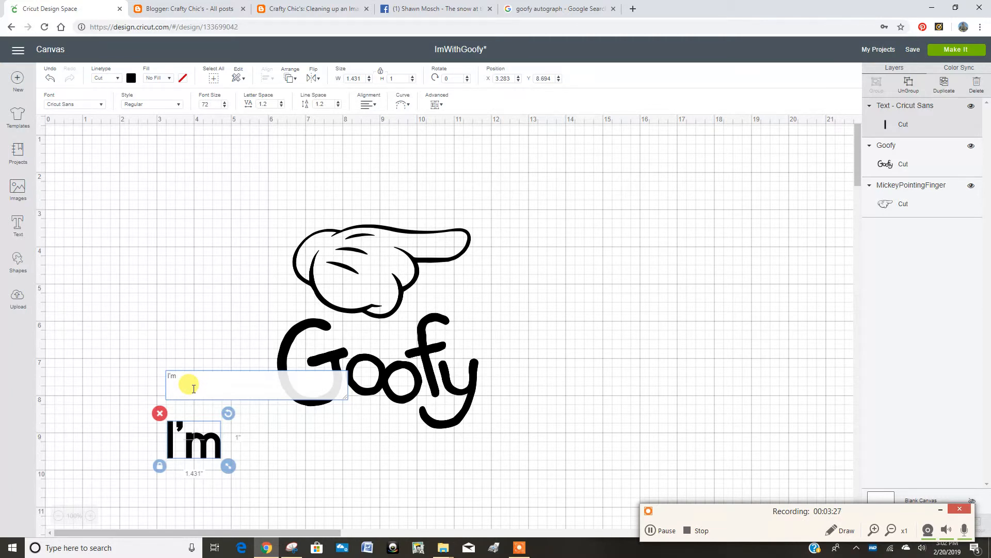
type("h")
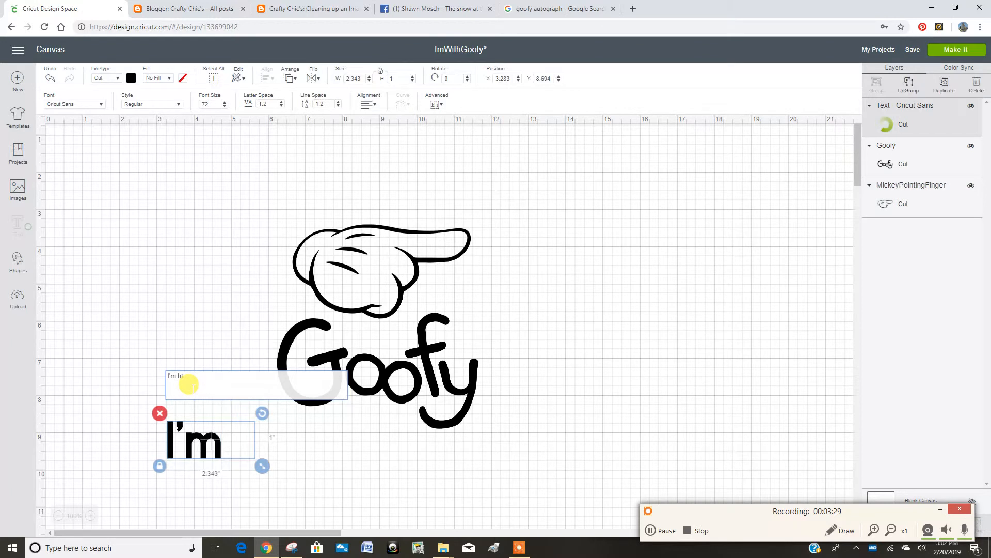
type("t")
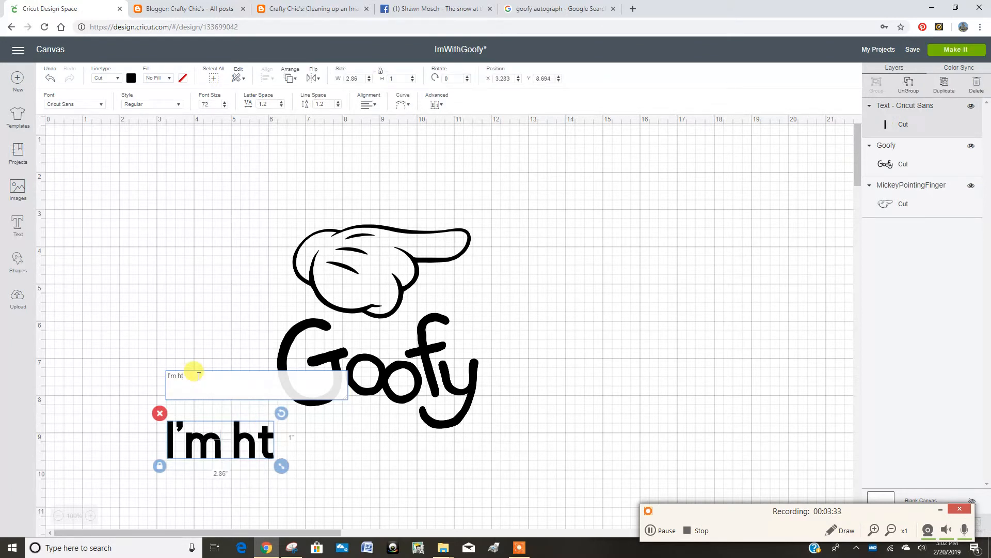
key("Backspace")
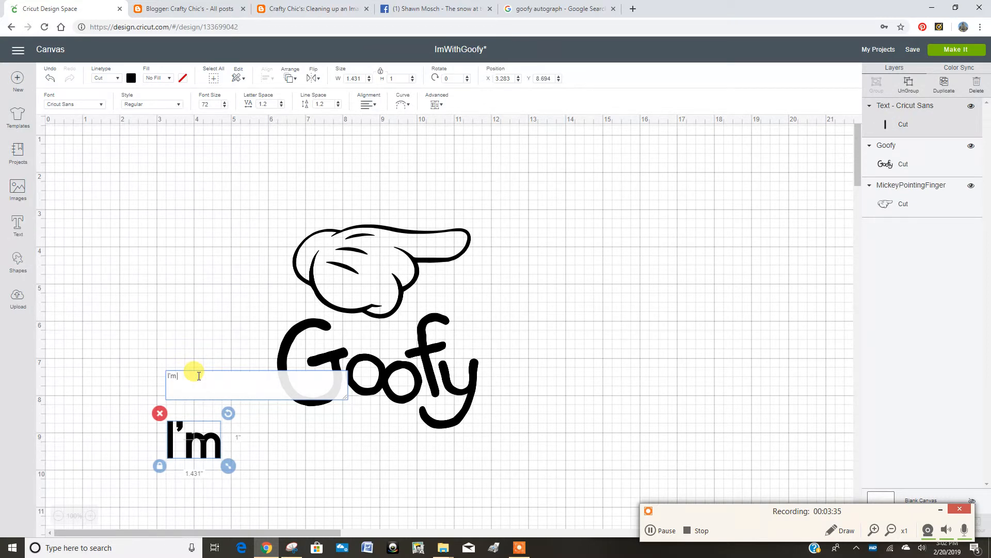
type("WWW")
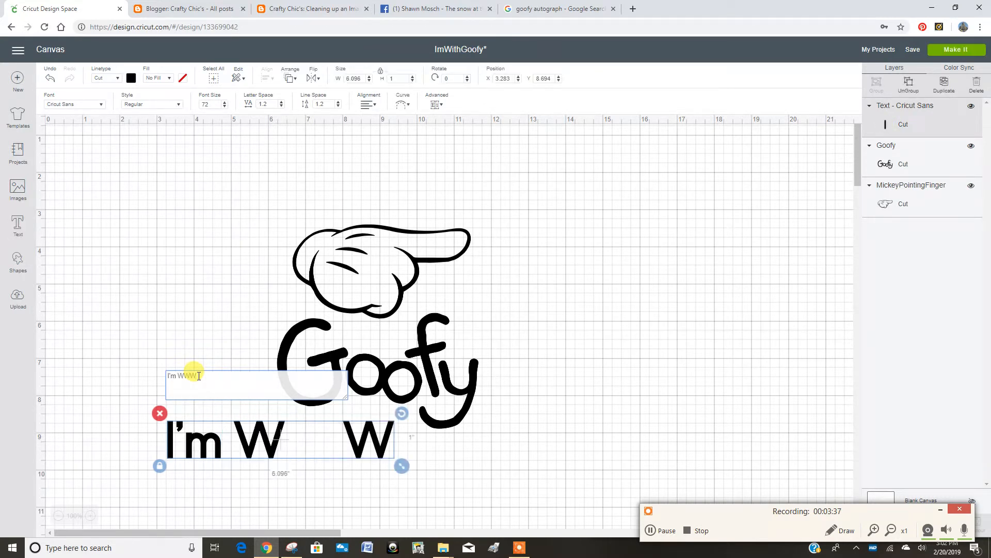
type("W")
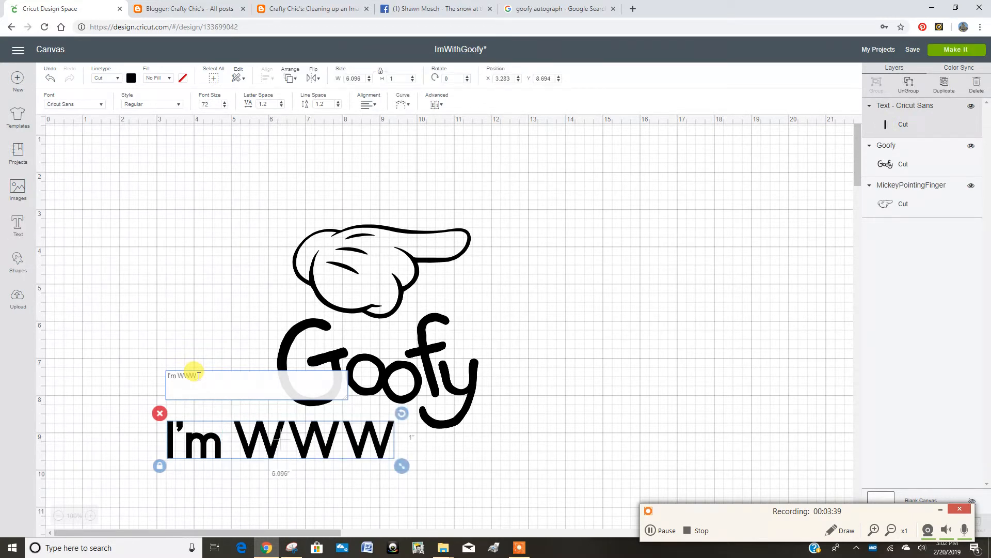
key("Backspace")
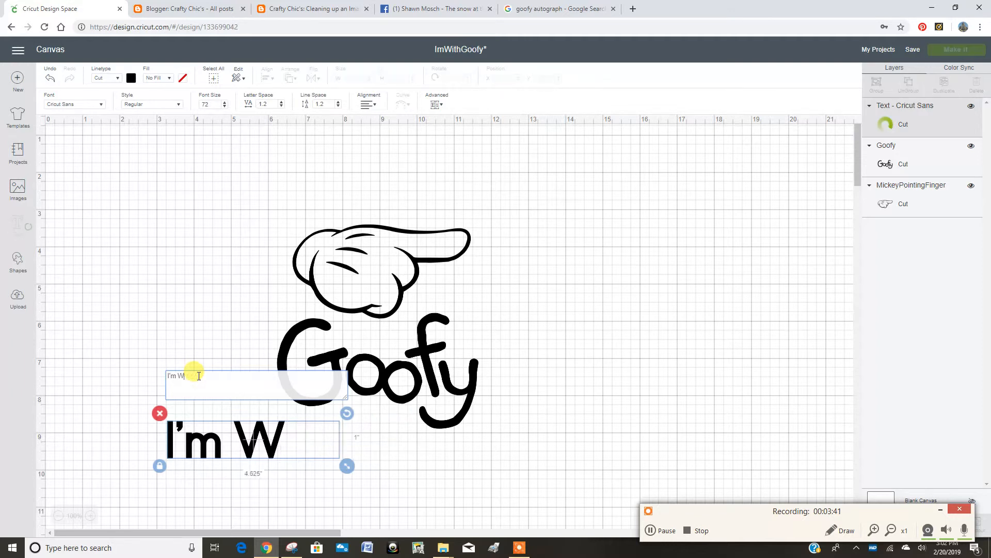
type("ith")
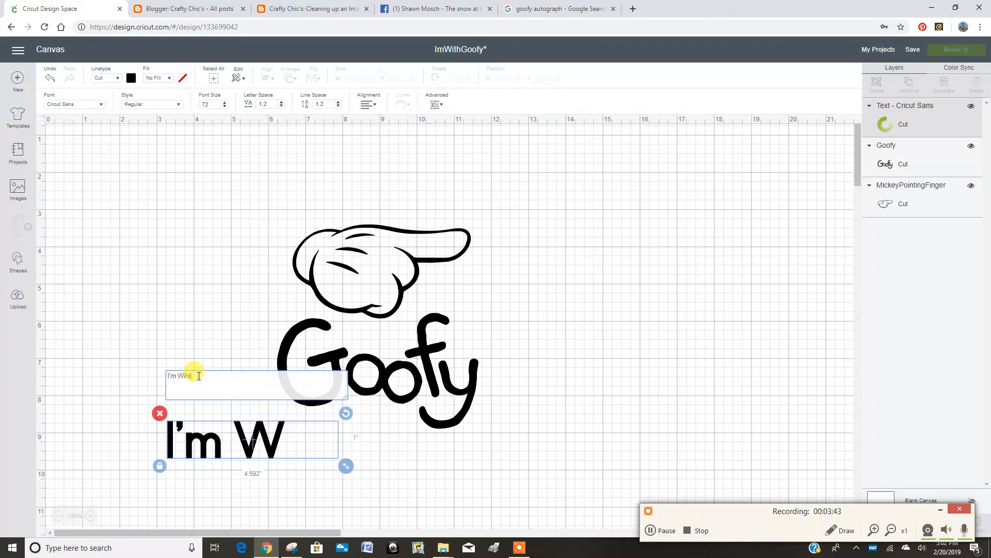
type("ht")
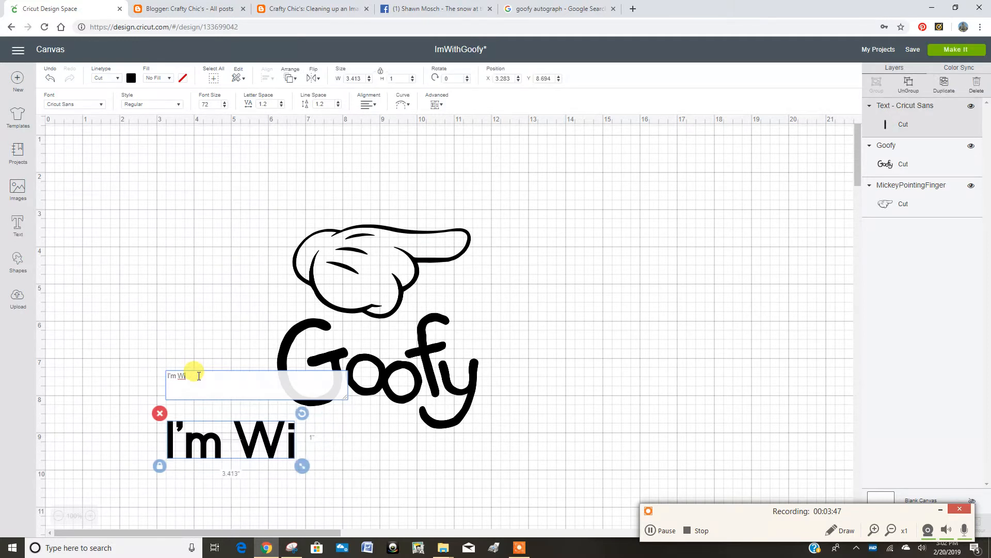
type("ttt")
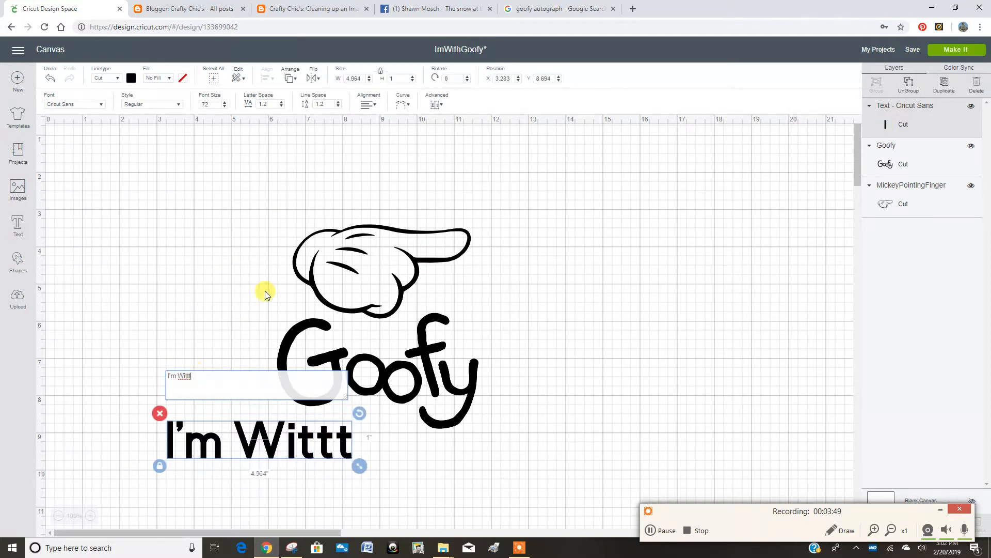
key("Backspace")
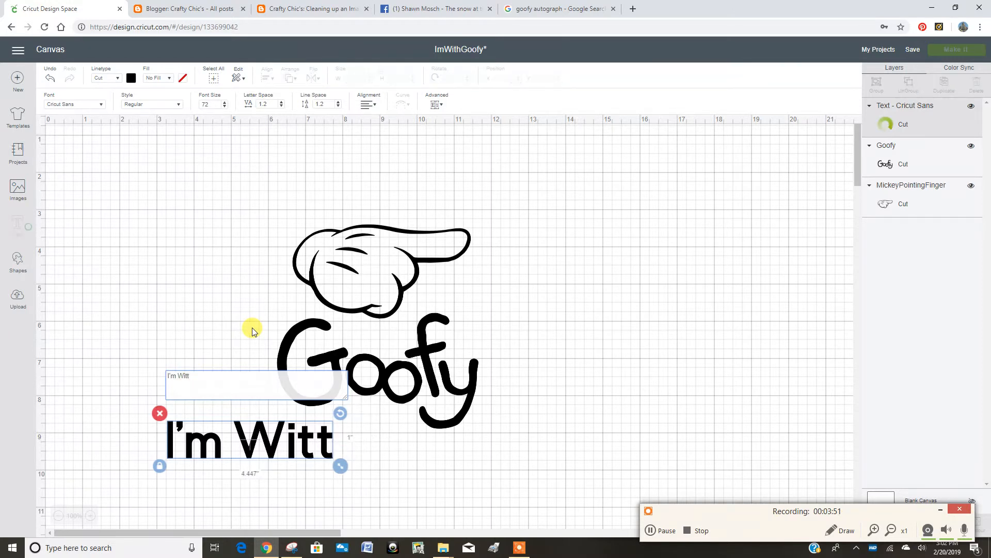
key("Backspace")
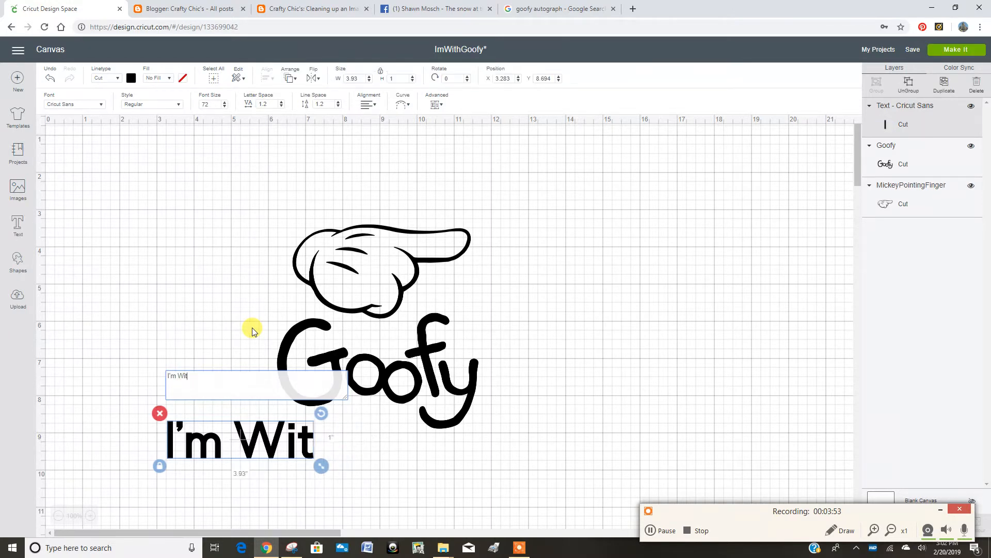
type("h")
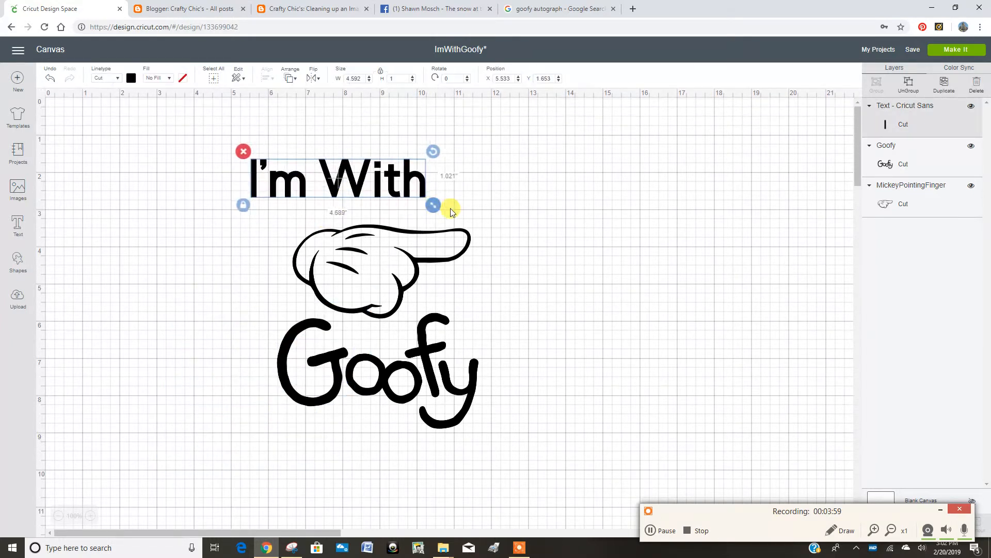
- Enlarge the I'm With text above the pointing hand
left_click_drag(433, 205, 504, 217)
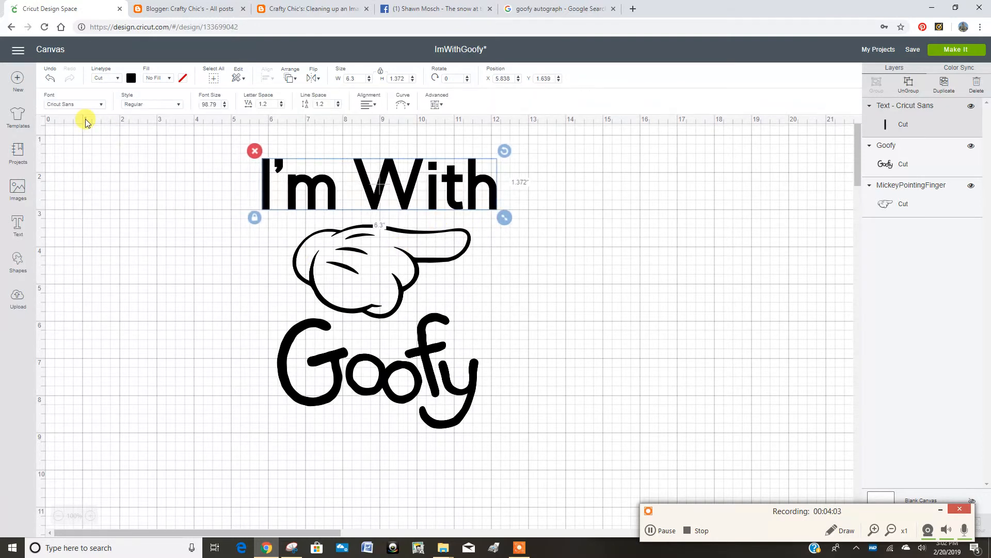
left_click(75, 103)
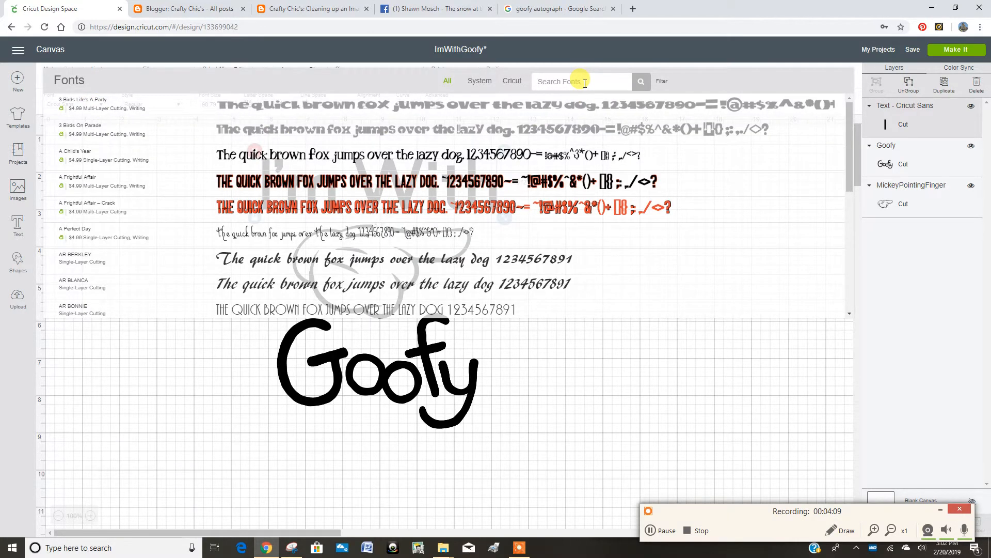
- Search the font catalogue for Waltograph to restyle the I'm With lettering
type("wal")
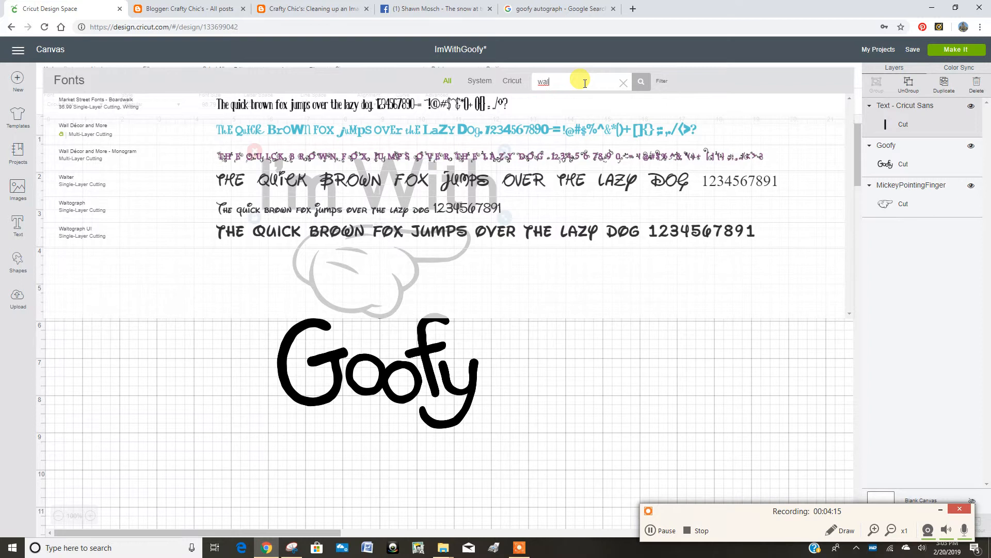
mouse_move(324, 201)
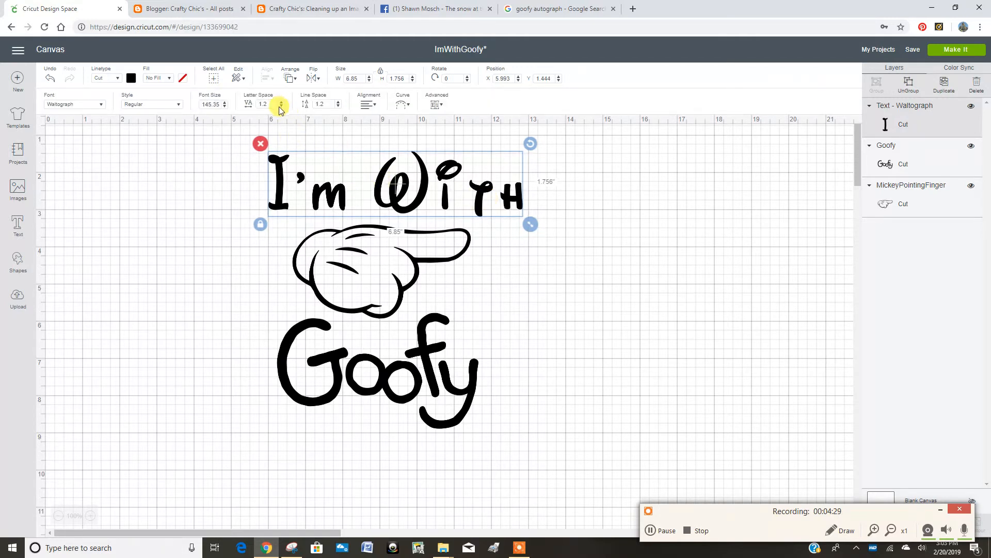
- Lower the I'm With letter spacing to 0.6 and ungroup it into separate letters
left_click(281, 106)
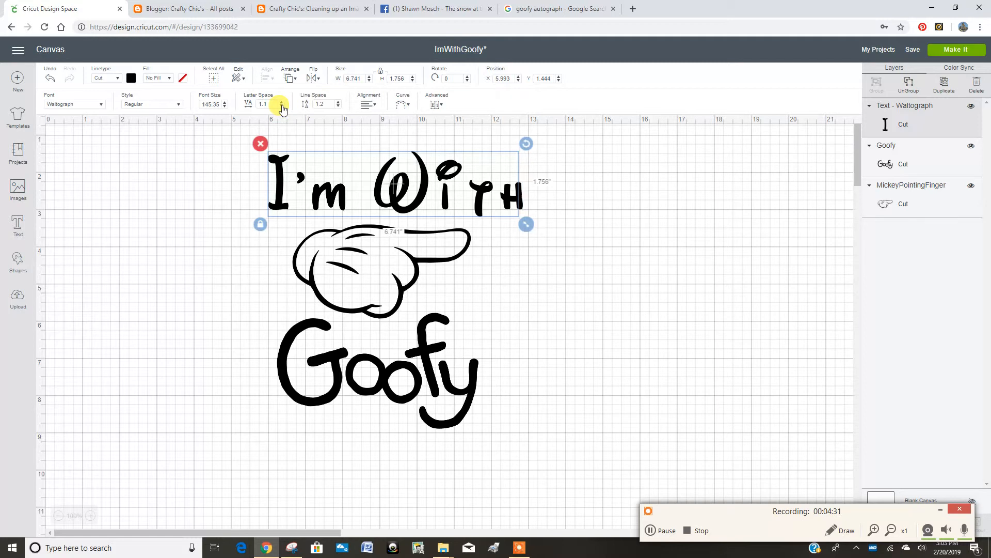
left_click(280, 106)
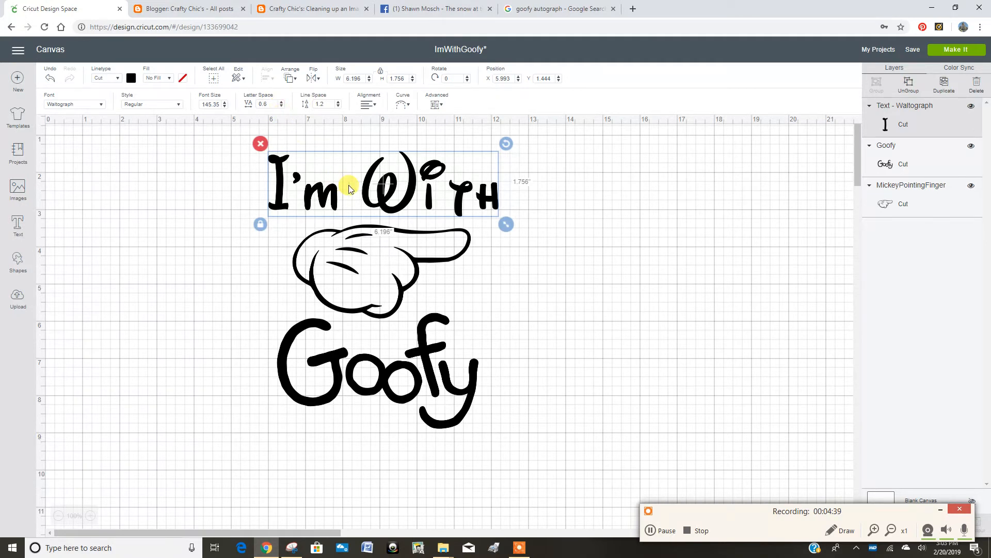
left_click(909, 84)
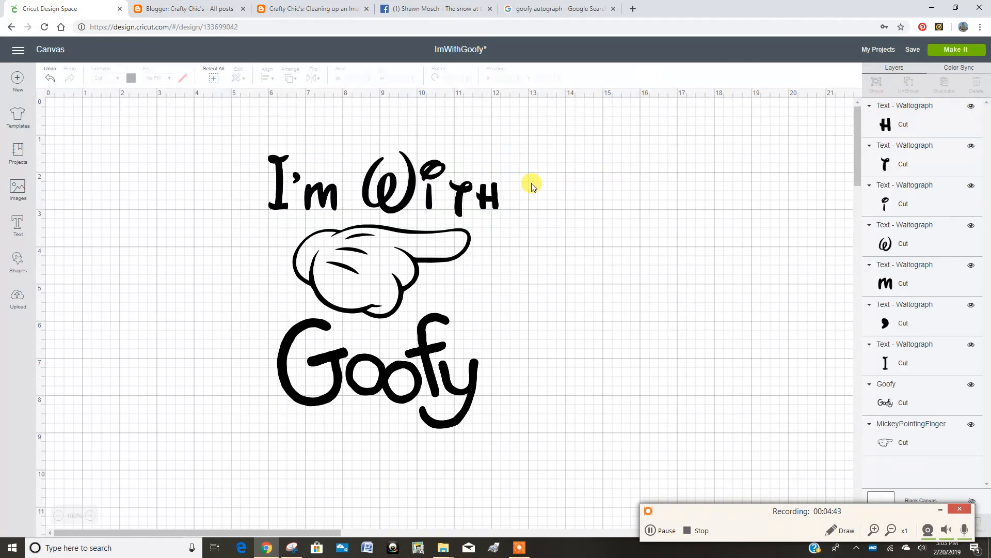
- Nudge the letter t back into line beside the i and h in With
left_click(411, 190)
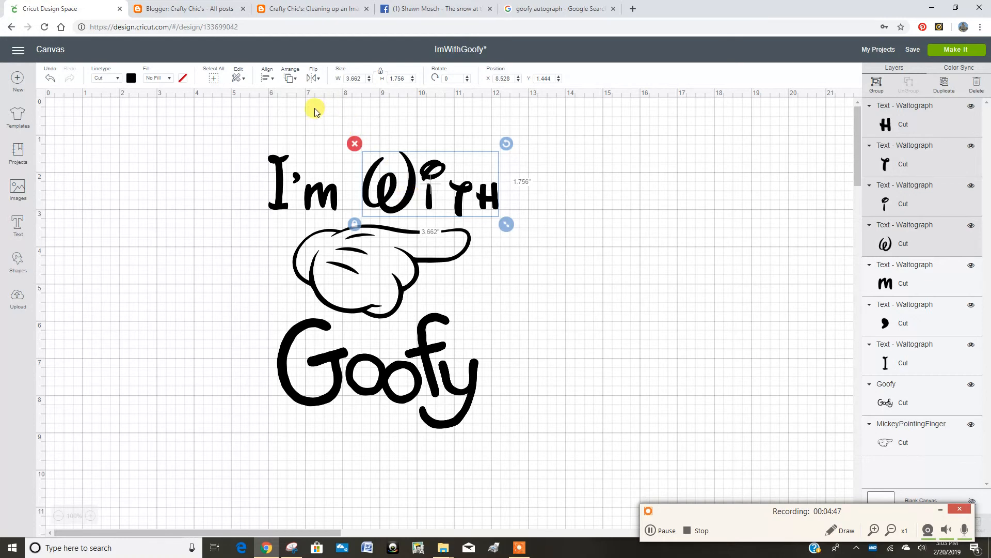
left_click(456, 202)
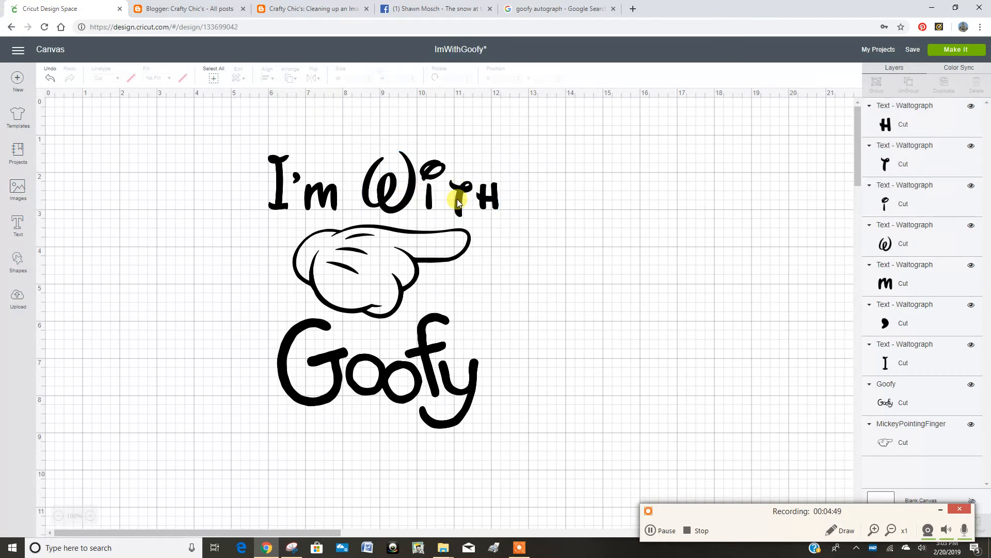
left_click(460, 196)
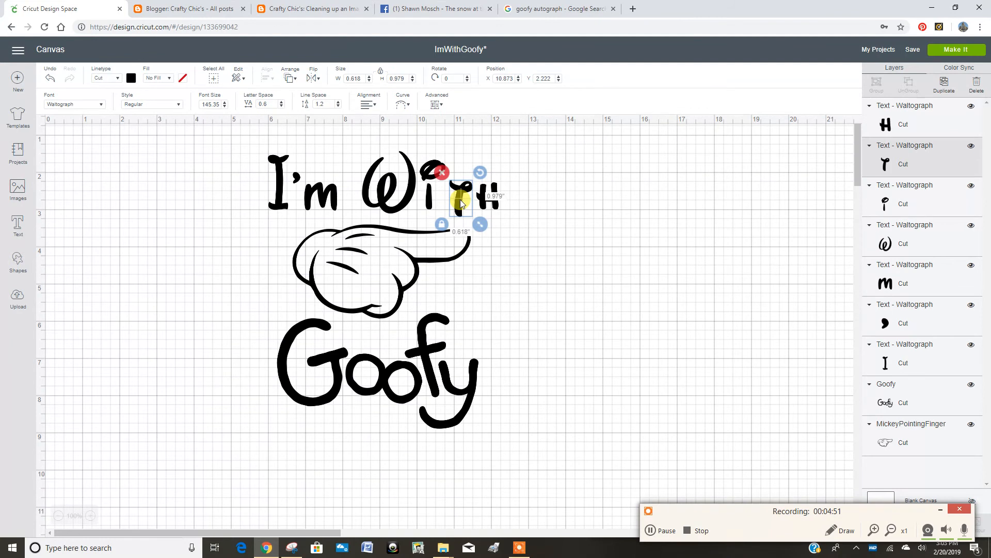
left_click_drag(461, 200, 490, 196)
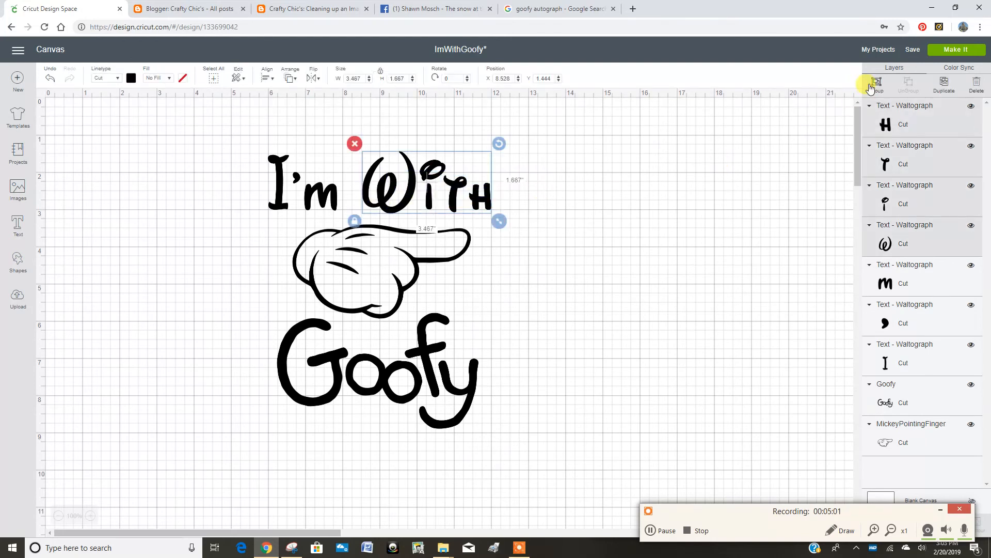
- Group the four With letters into one object and deselect it
left_click(875, 86)
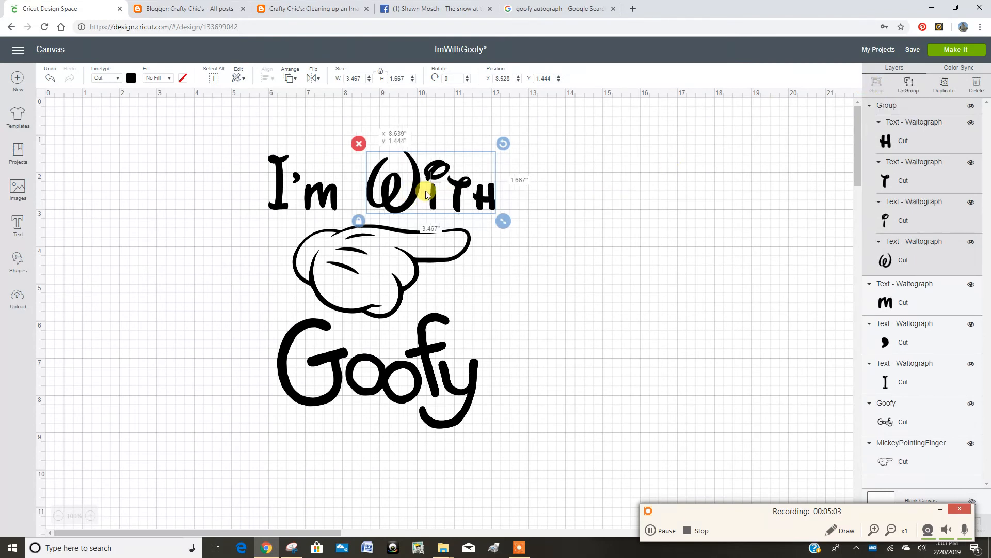
left_click(245, 211)
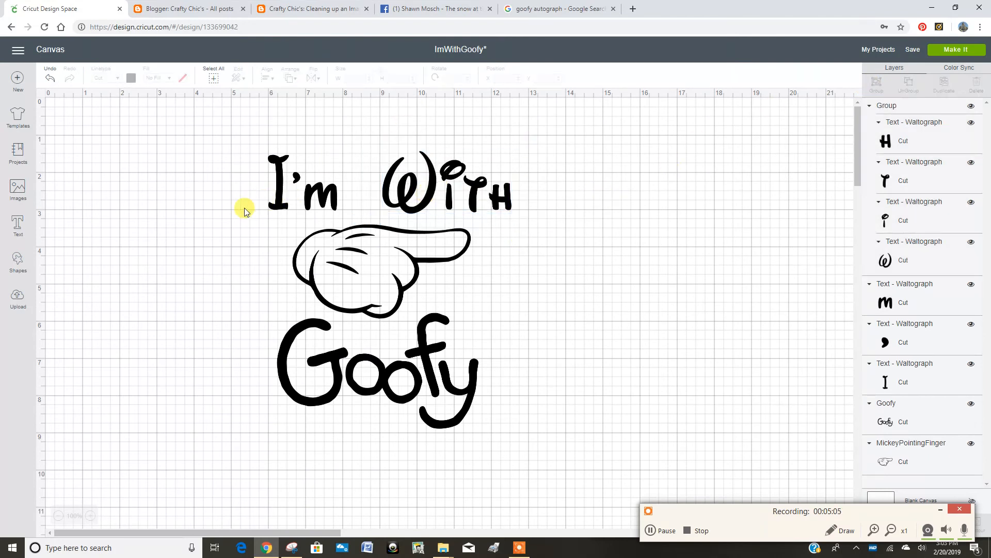
mouse_move(617, 331)
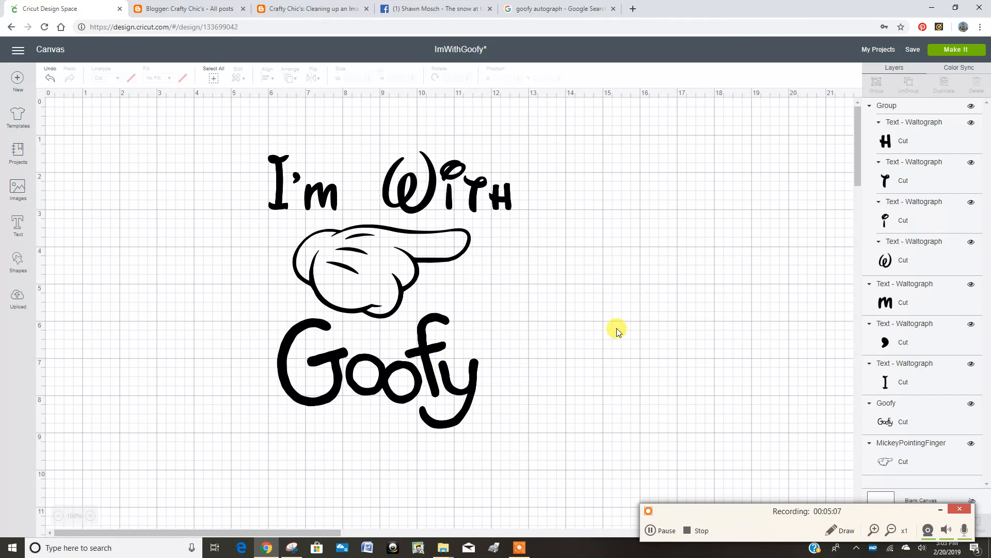